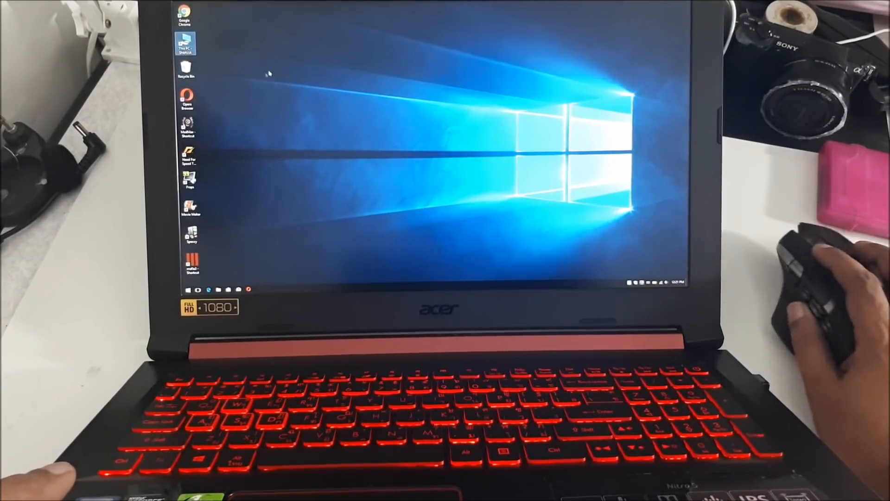
Open the This PC folder from its desktop shortcut.
double_click(183, 48)
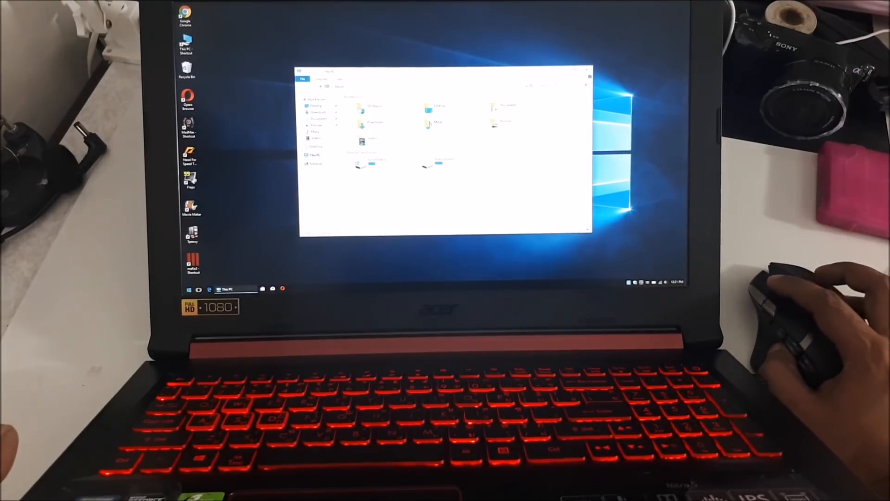
Shut the laptop down from the Start menu's power options.
click(189, 287)
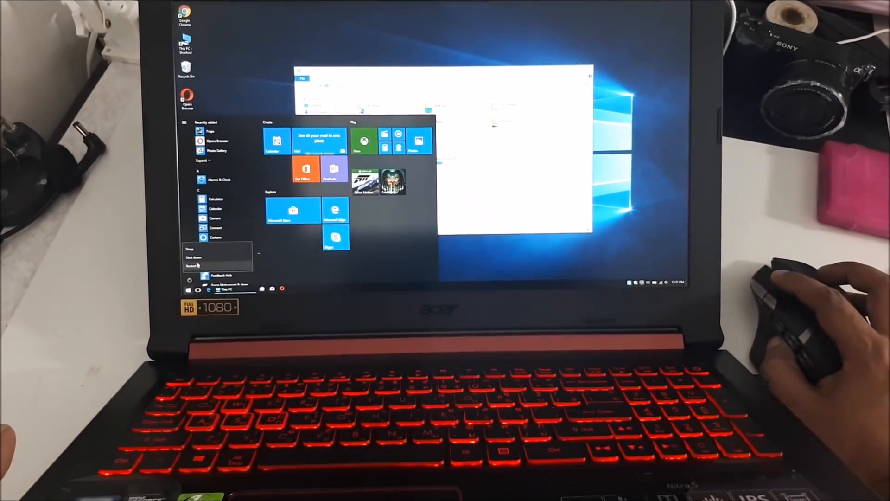
mouse_move(196, 259)
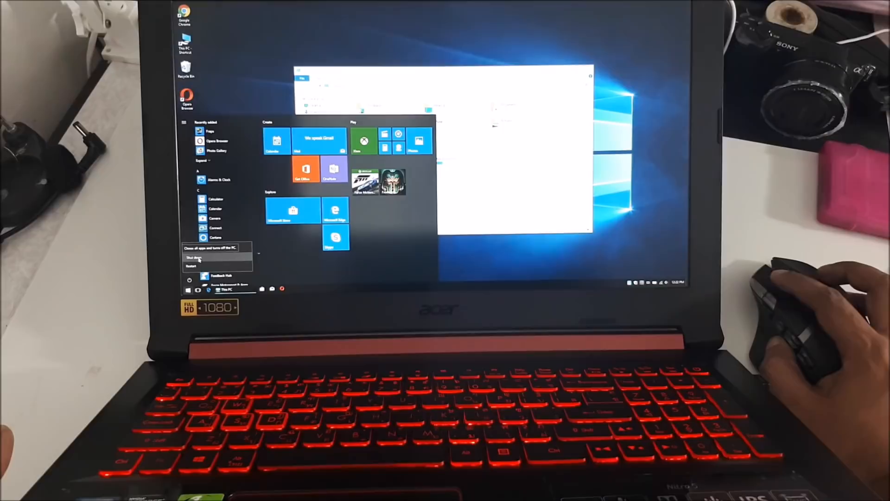
click(195, 257)
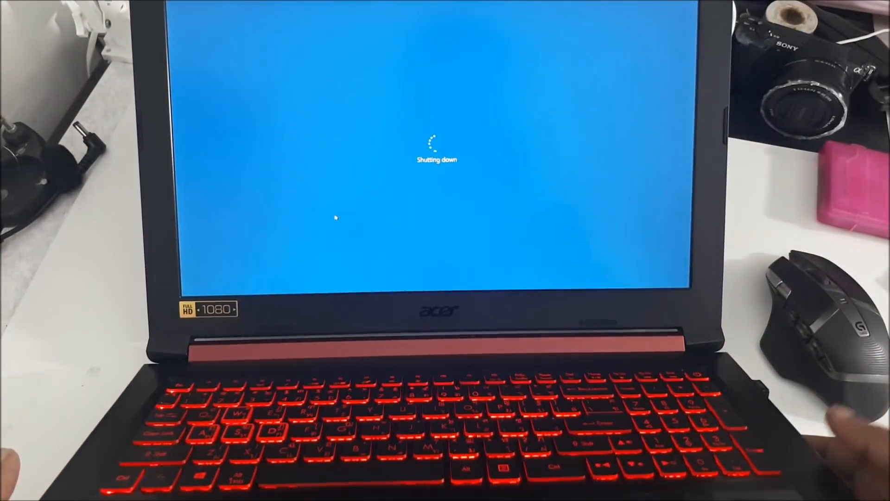